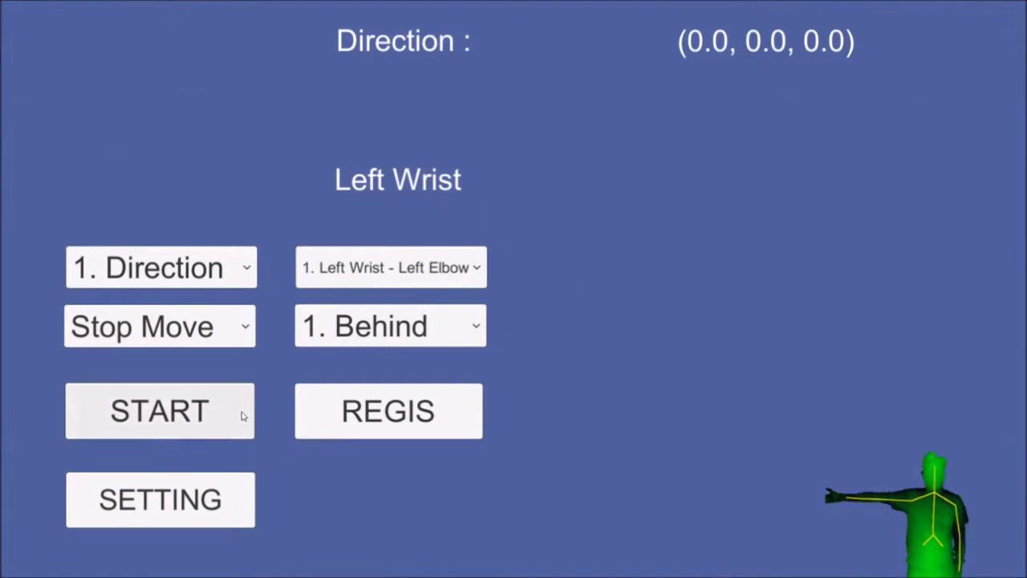
Capture Stop Move arm direction samples from behind, then return the session to waiting for users
{"action": "left_click", "coordinate": [160, 411]}
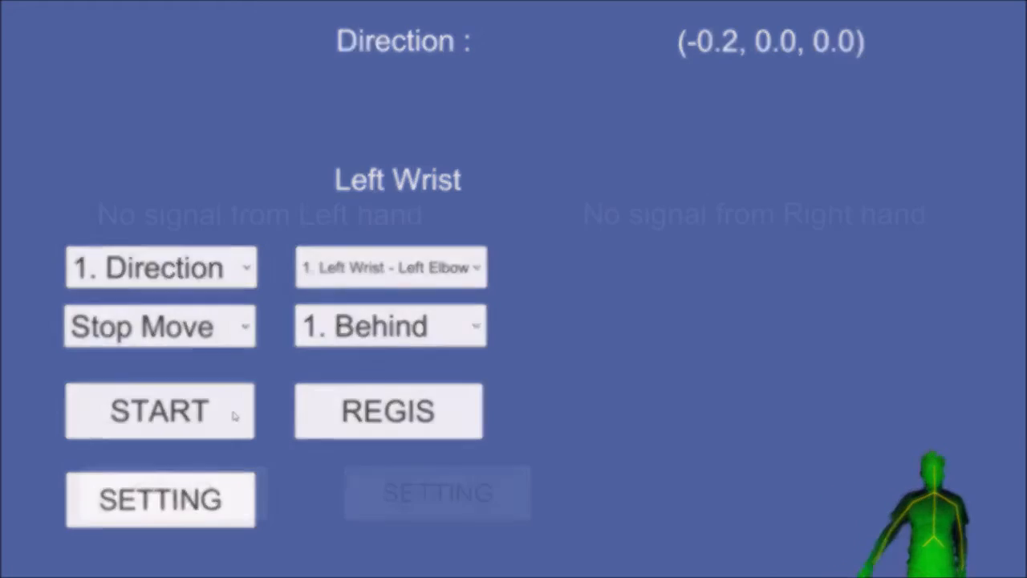
{"action": "left_click", "coordinate": [160, 411]}
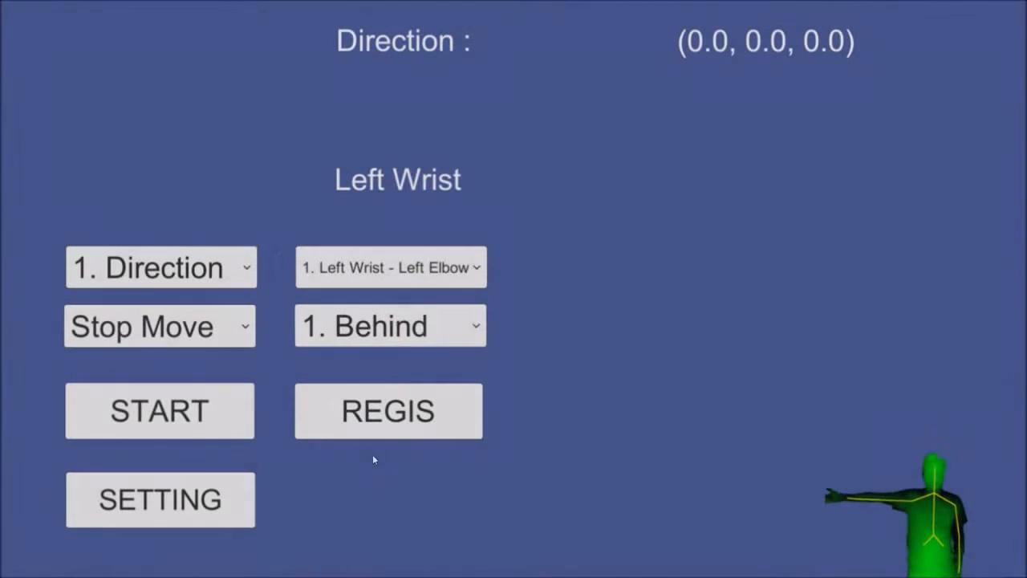
{"action": "left_click", "coordinate": [160, 411]}
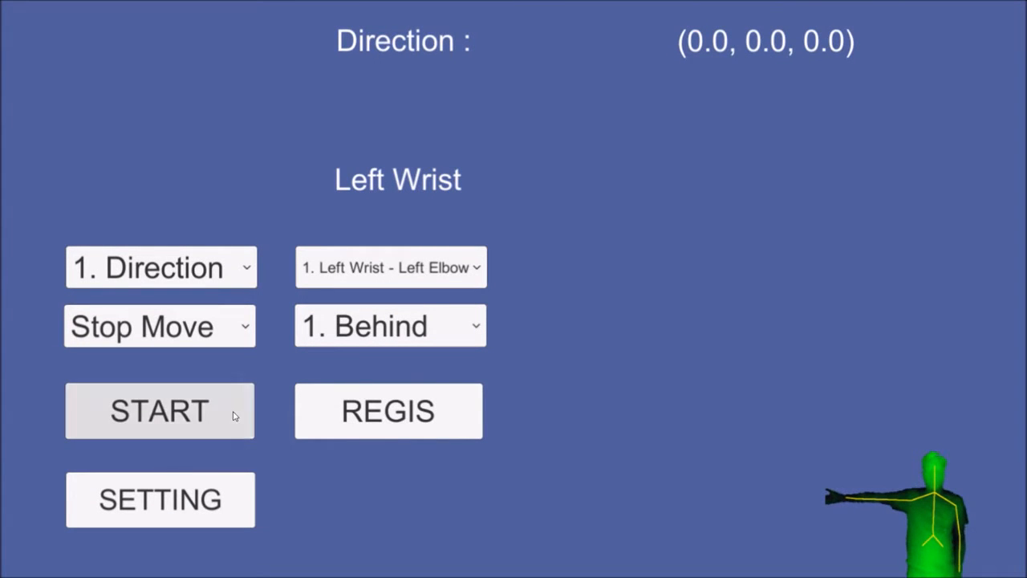
{"action": "left_click", "coordinate": [161, 410]}
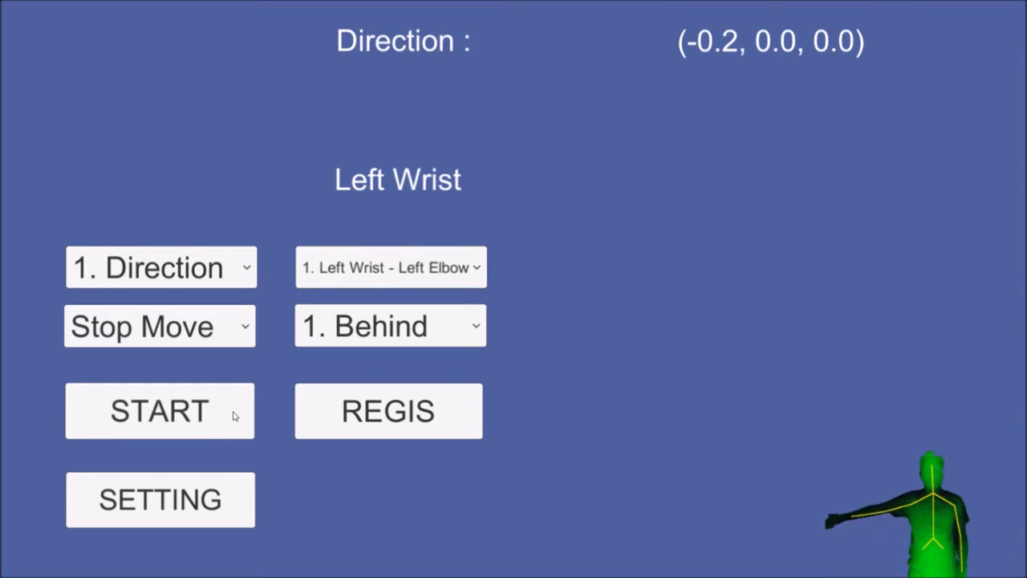
{"action": "left_click", "coordinate": [389, 410]}
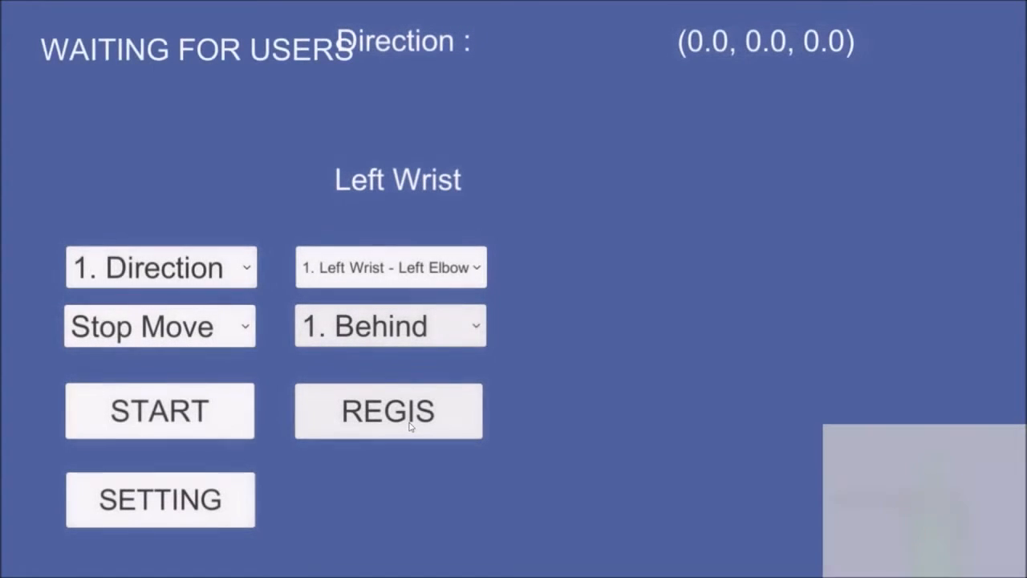
Register the training username 'ATID' in the username dialog
{"action": "left_click", "coordinate": [389, 410]}
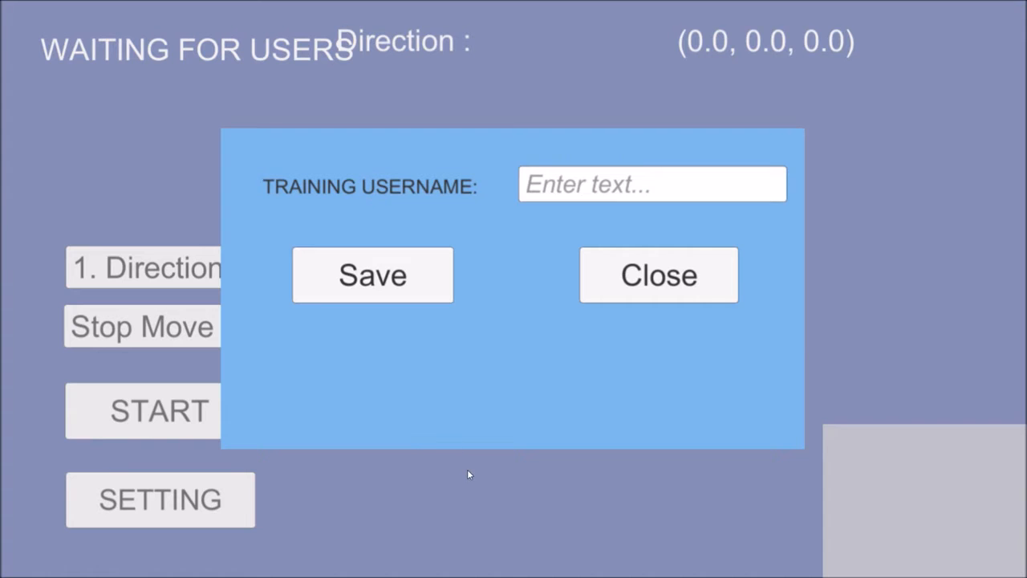
{"action": "left_click", "coordinate": [650, 183]}
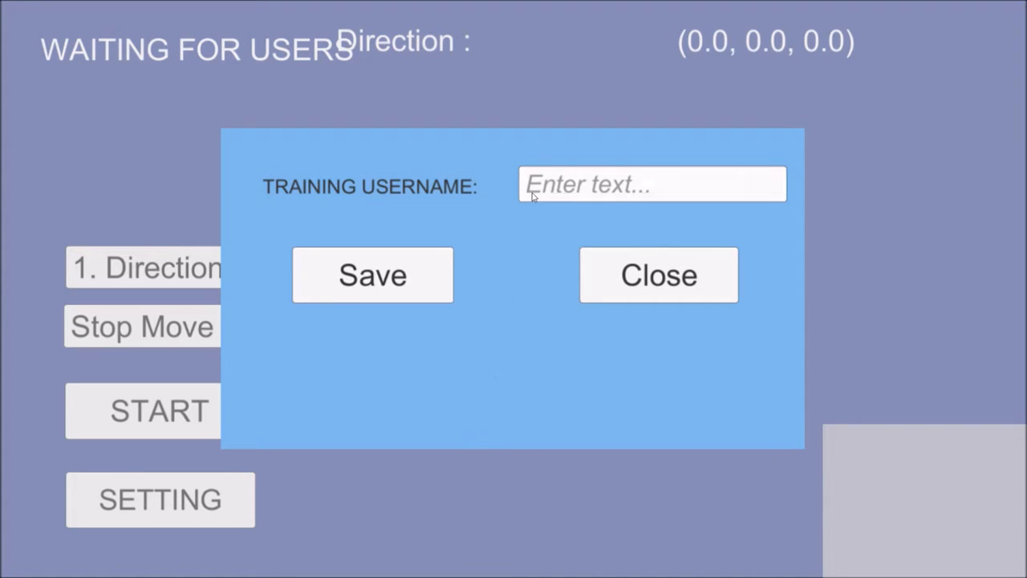
{"action": "left_click", "coordinate": [651, 183]}
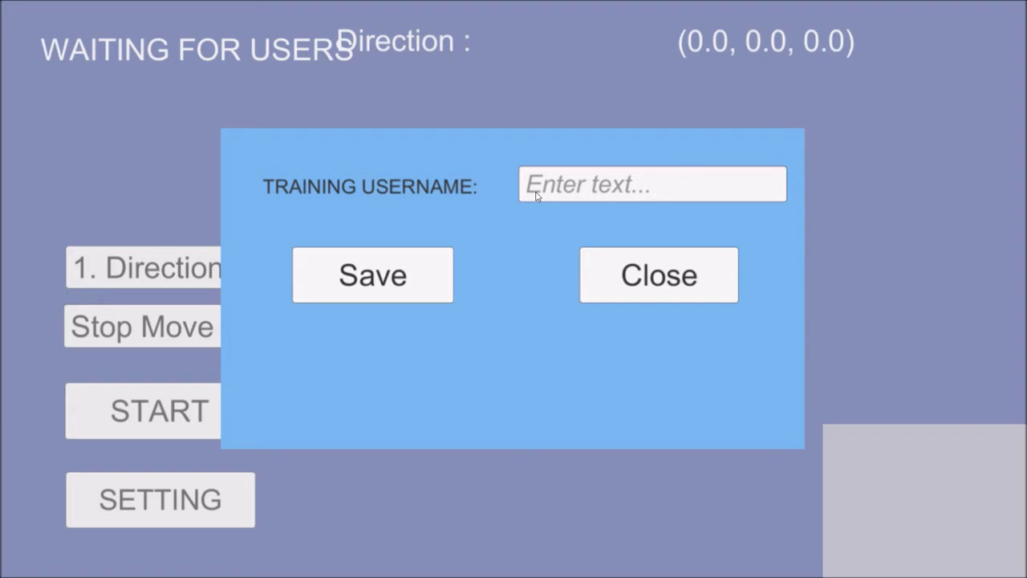
{"action": "mouse_move", "coordinate": [517, 505]}
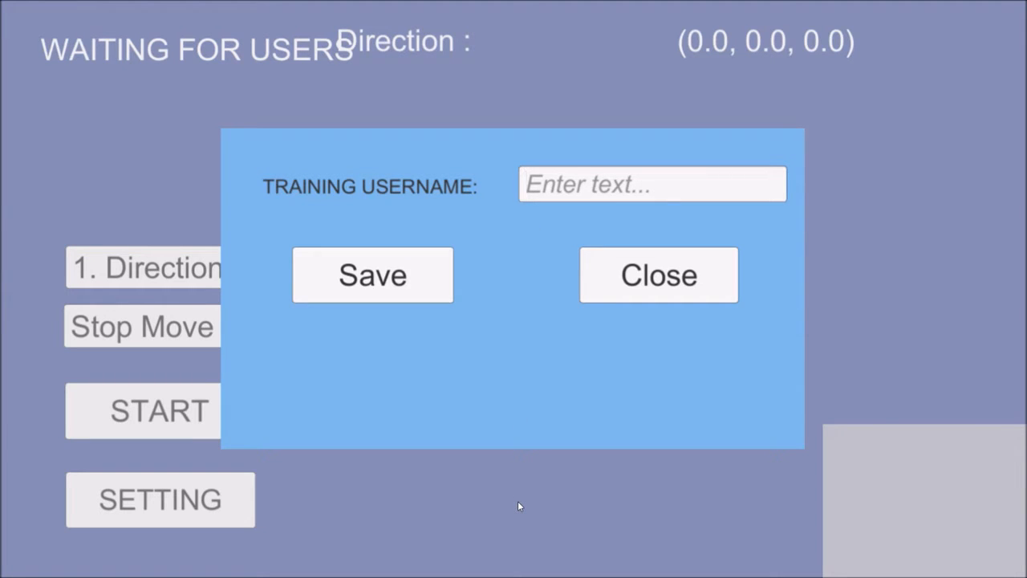
{"action": "left_click", "coordinate": [650, 183]}
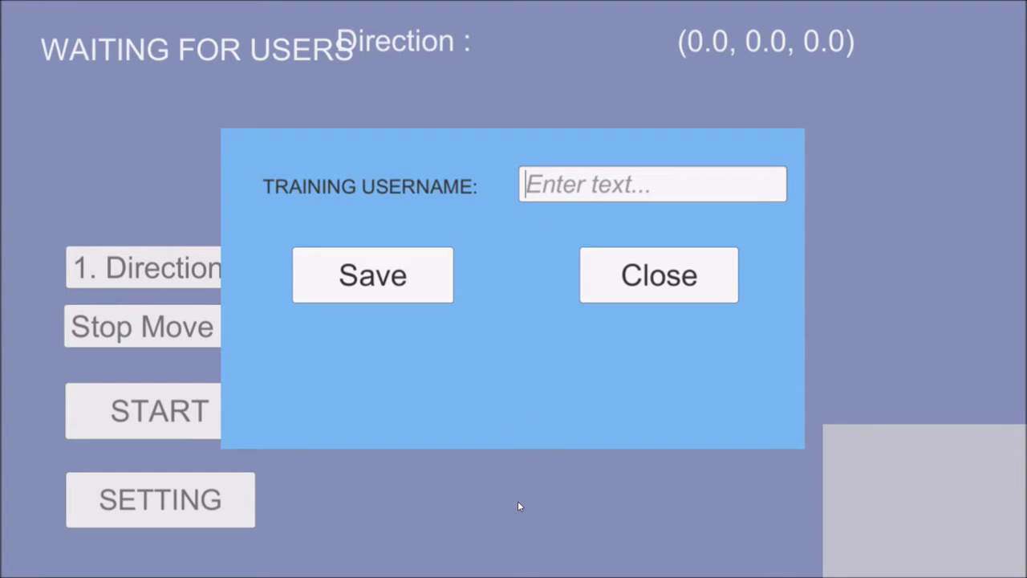
{"action": "type", "text": "ATID"}
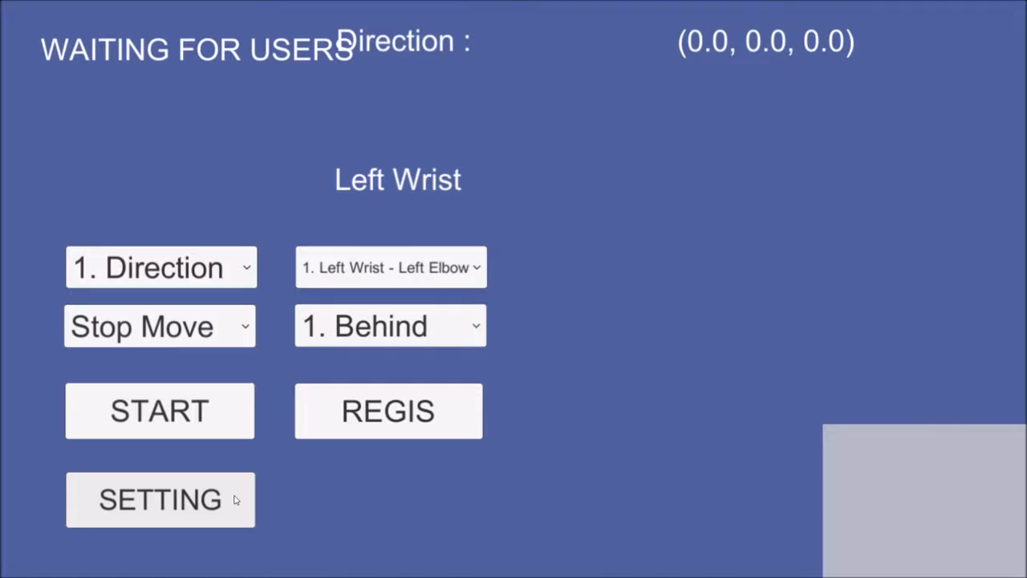
{"action": "left_click", "coordinate": [160, 499]}
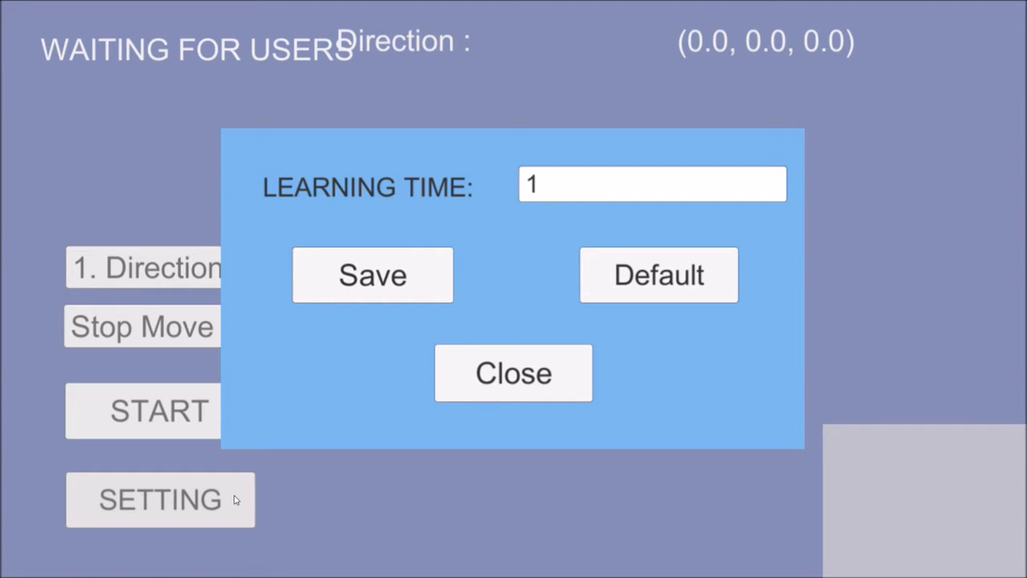
{"action": "left_click", "coordinate": [651, 182]}
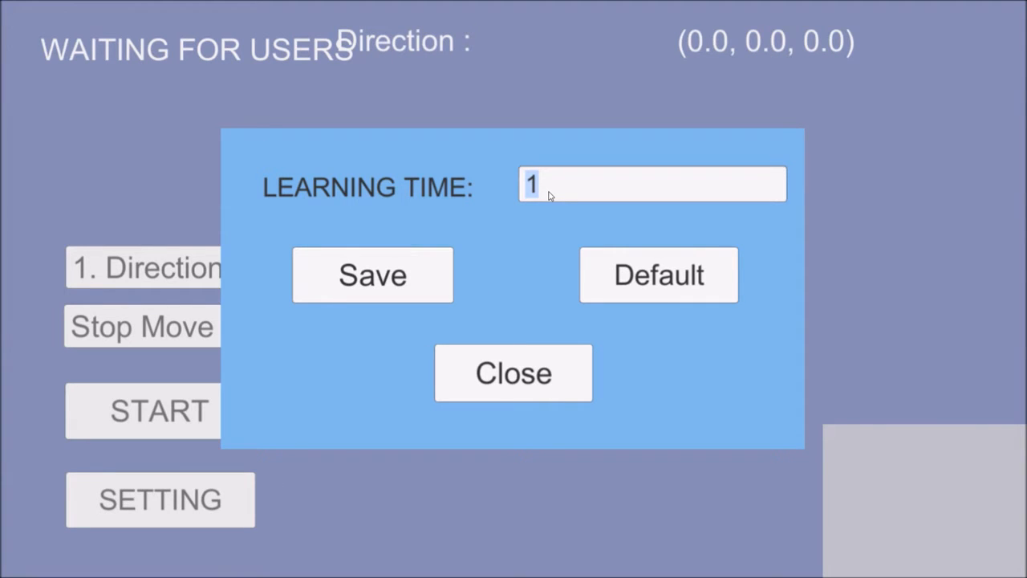
{"action": "type", "text": "5"}
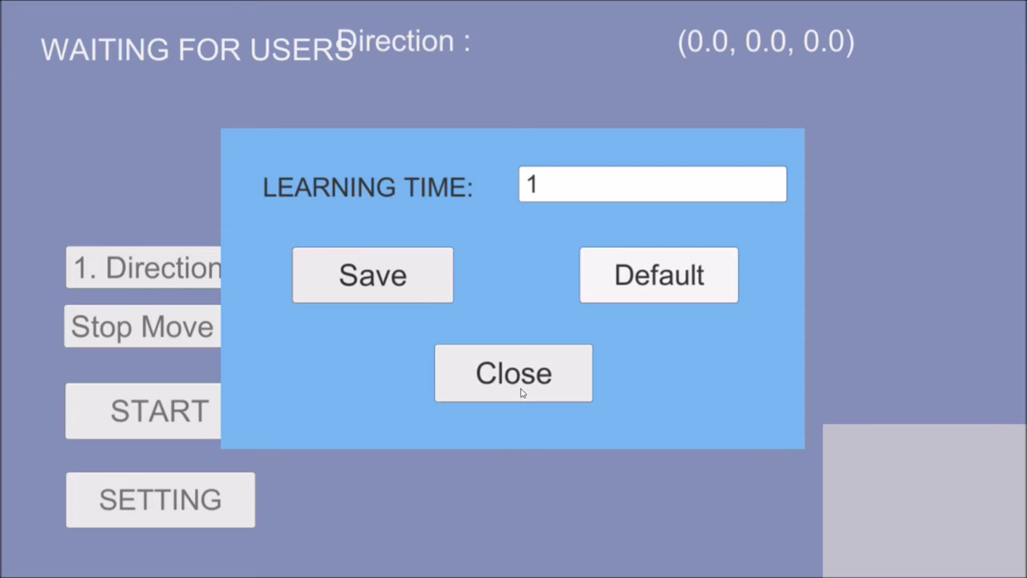
{"action": "left_click", "coordinate": [514, 372]}
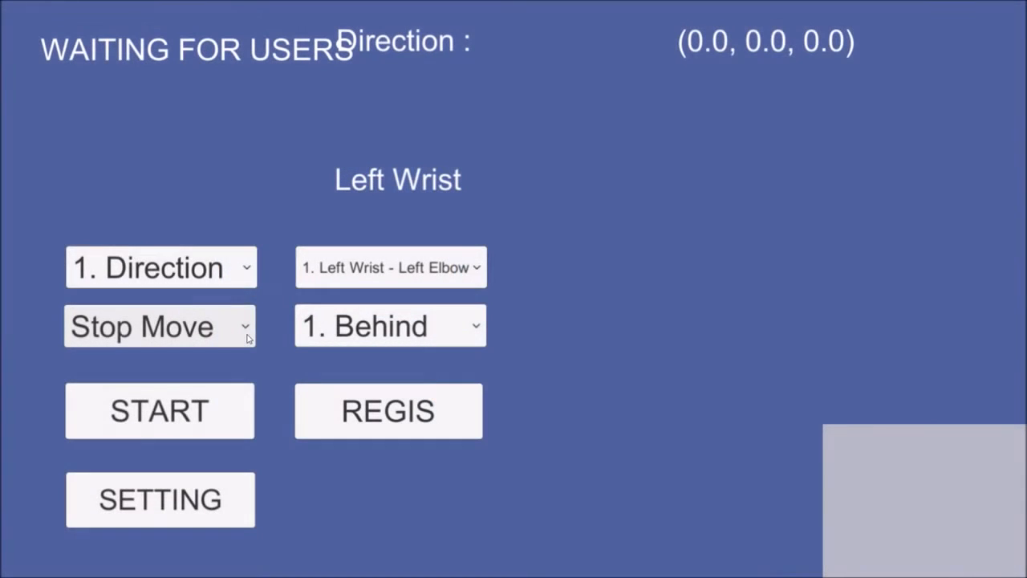
Review the Stop Move and Behind options and record once the skeleton is tracked
{"action": "left_click", "coordinate": [161, 325]}
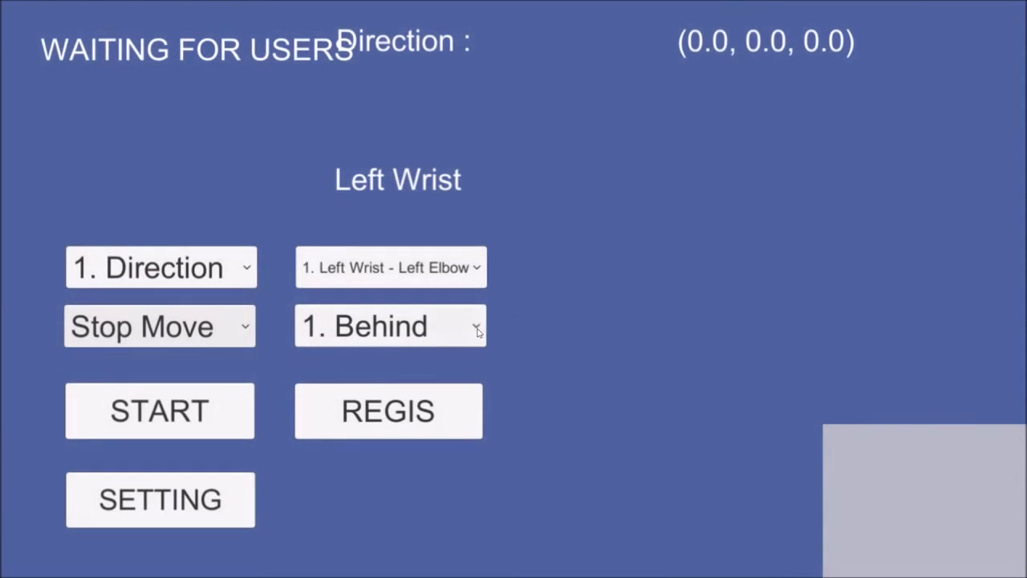
{"action": "left_click", "coordinate": [388, 326]}
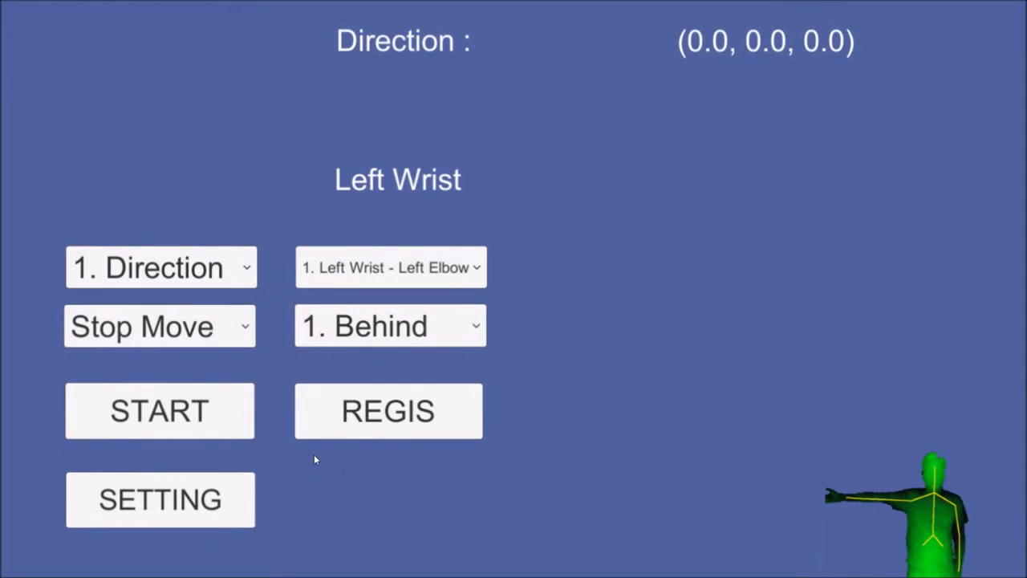
{"action": "left_click", "coordinate": [159, 411]}
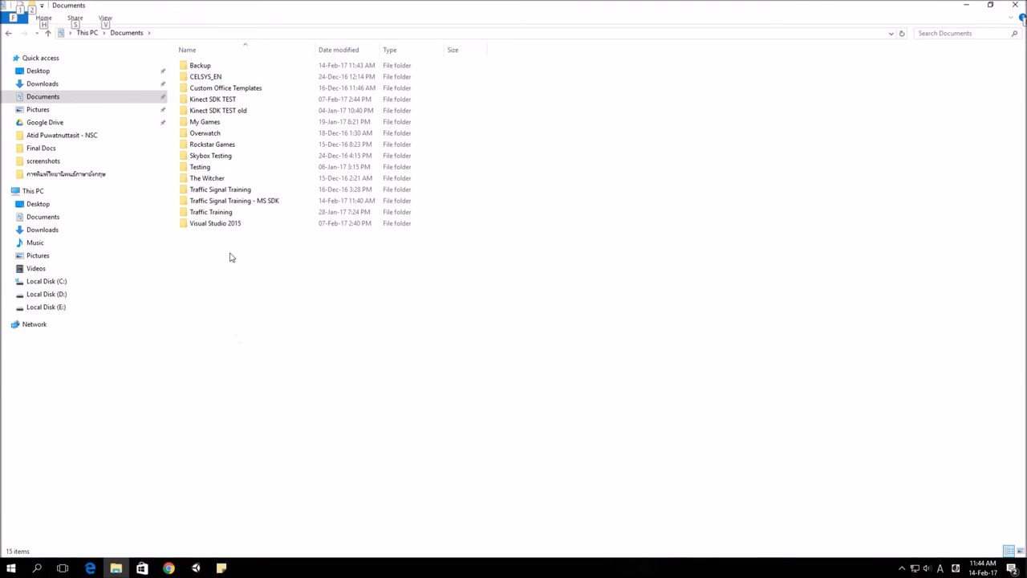
Navigate MS SDK > user > Stop Hand Signal > Behind > first timestamp and open the Direction text file
{"action": "left_click", "coordinate": [234, 200]}
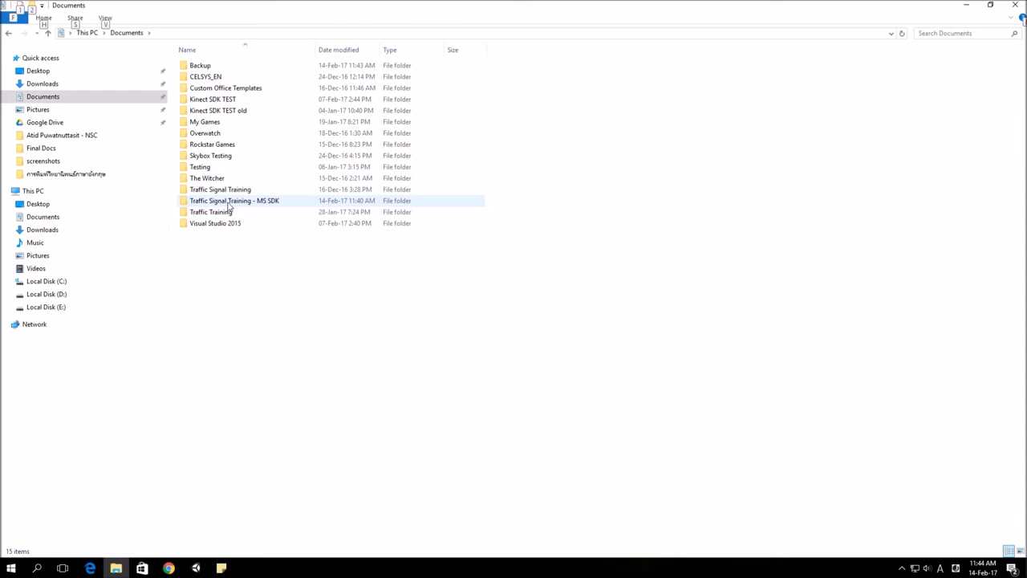
{"action": "double_click", "coordinate": [234, 199]}
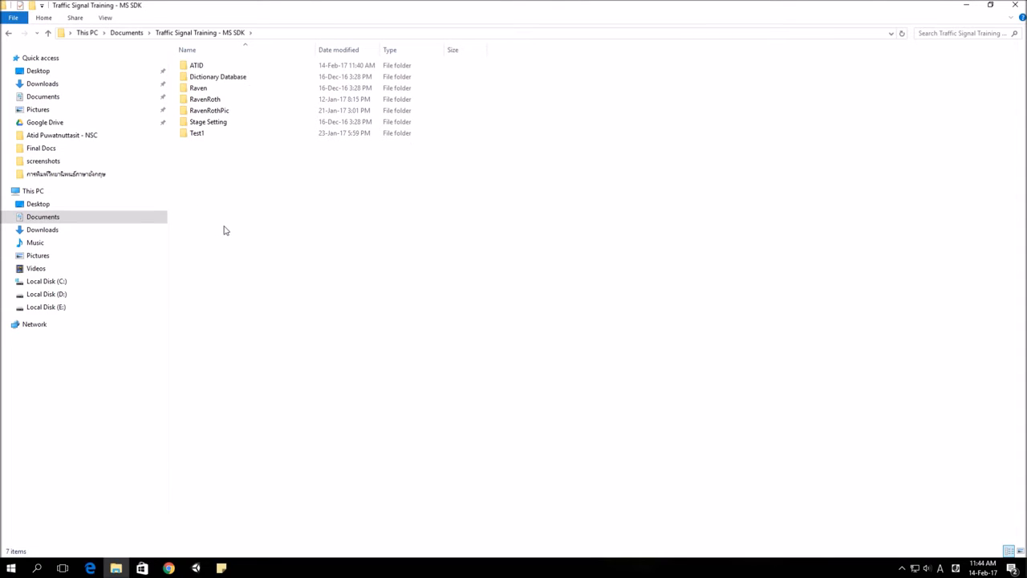
{"action": "left_click", "coordinate": [196, 64]}
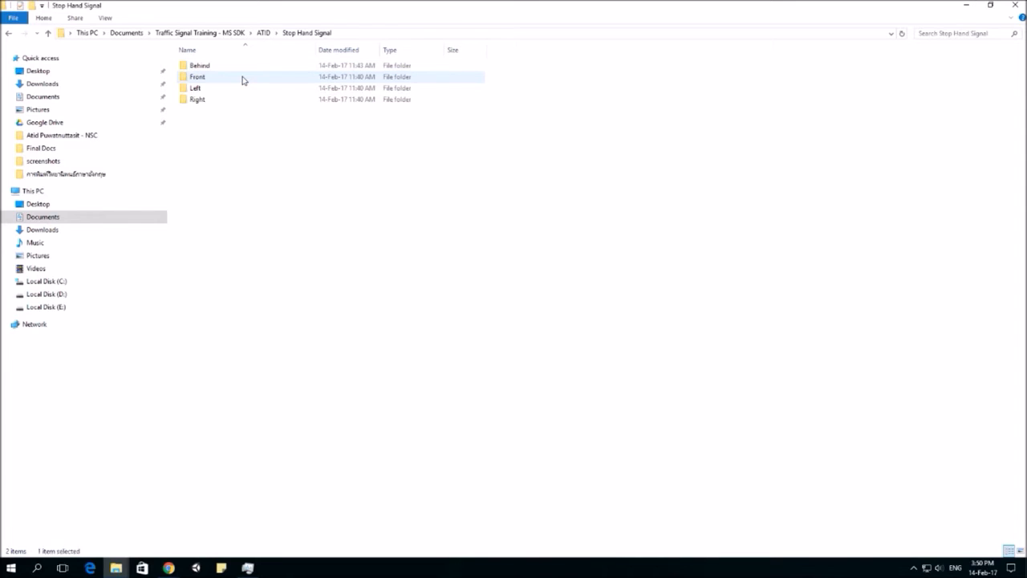
{"action": "double_click", "coordinate": [199, 65]}
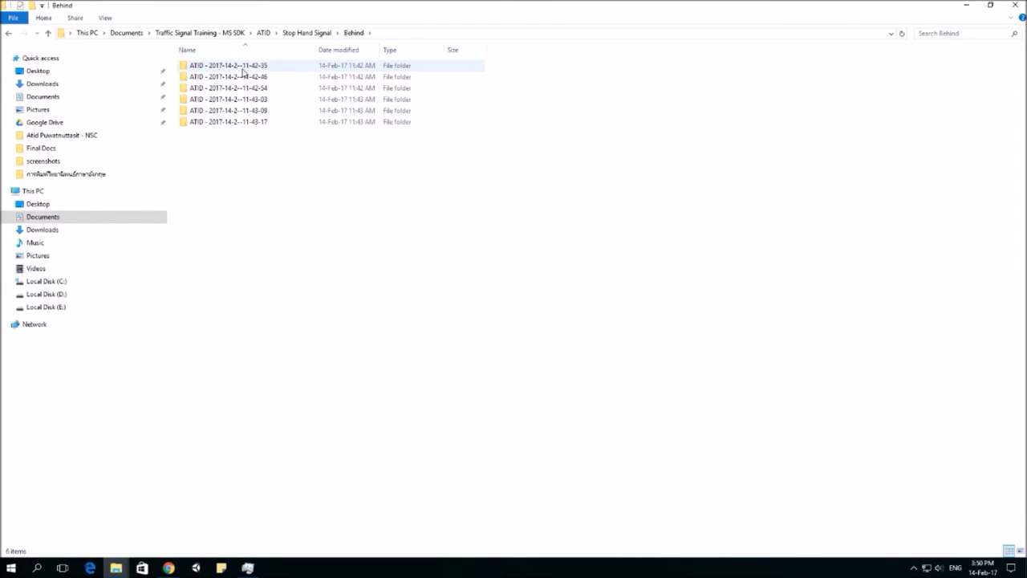
{"action": "double_click", "coordinate": [228, 65]}
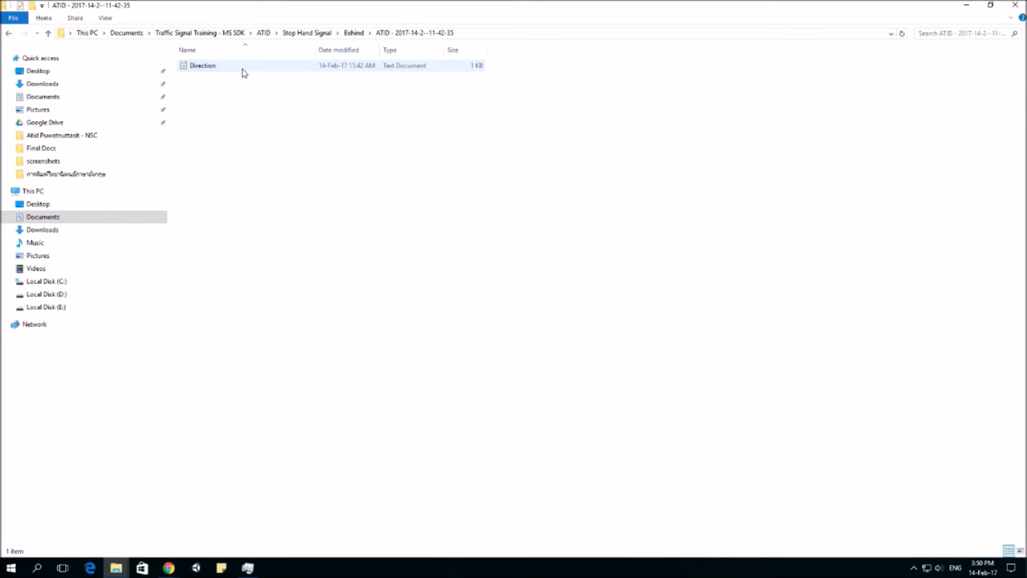
{"action": "double_click", "coordinate": [202, 64]}
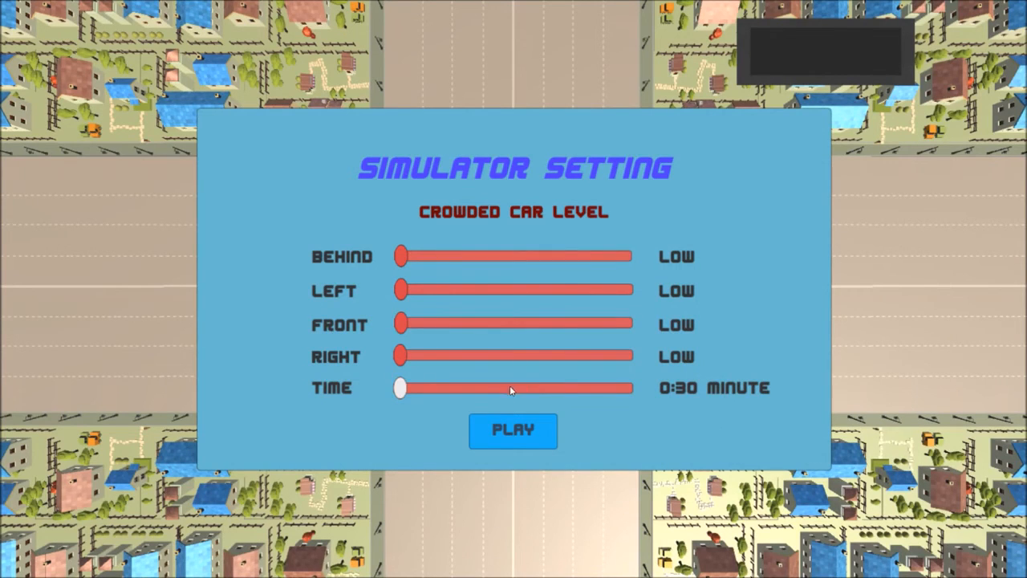
{"action": "mouse_move", "coordinate": [517, 393]}
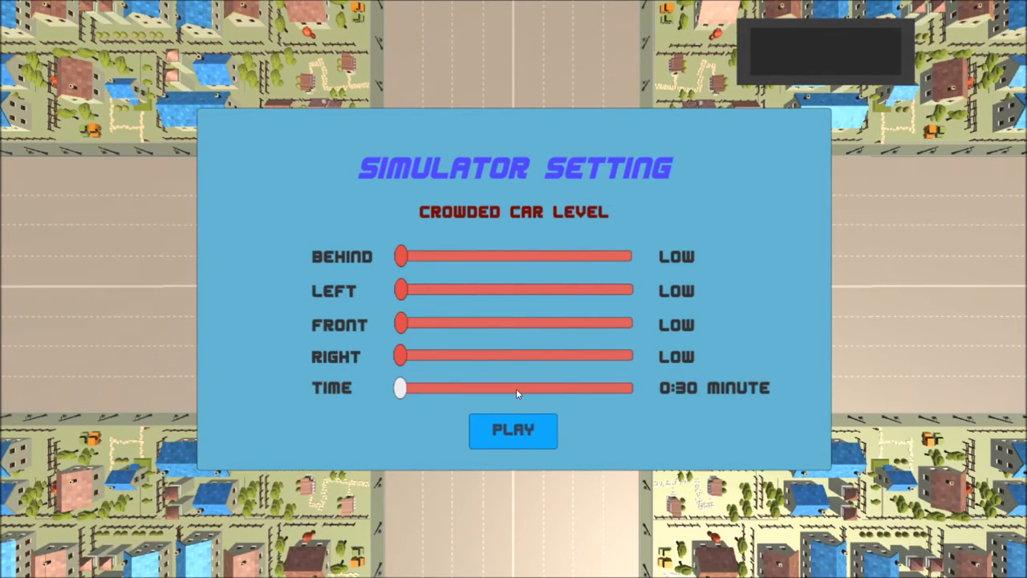
Set simulation time to 2:30, raise crowding to medium/high, and play the four-view simulation
{"action": "left_click_drag", "start_coordinate": [400, 386], "coordinate": [523, 387]}
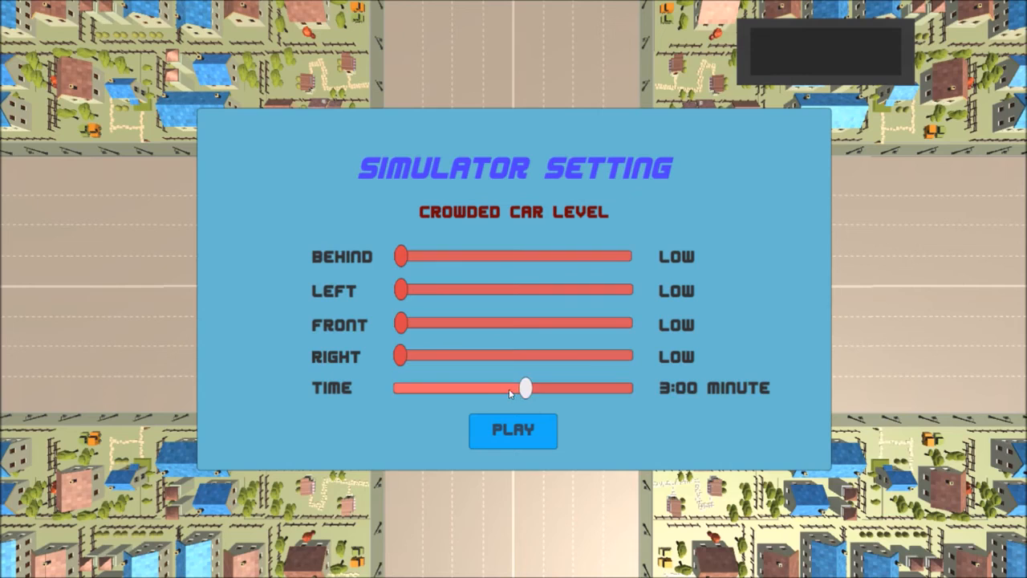
{"action": "left_click_drag", "start_coordinate": [527, 389], "coordinate": [497, 388]}
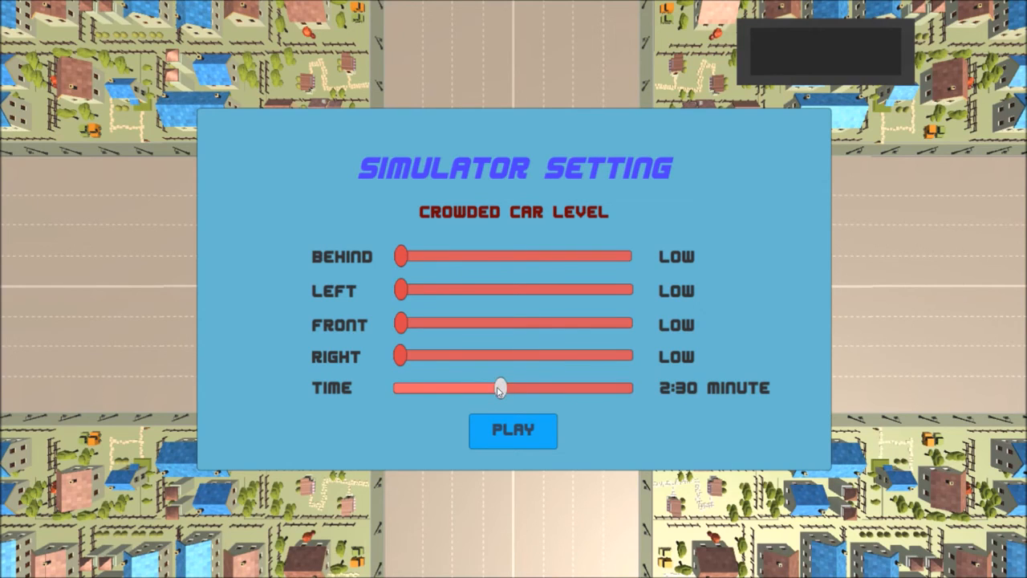
{"action": "left_click_drag", "start_coordinate": [400, 324], "coordinate": [626, 325]}
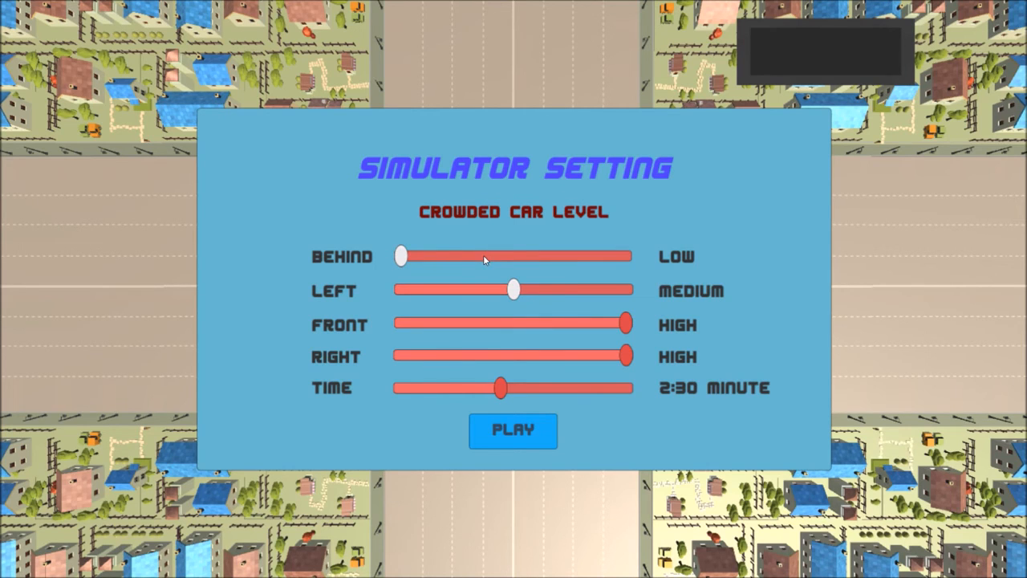
{"action": "left_click", "coordinate": [513, 430]}
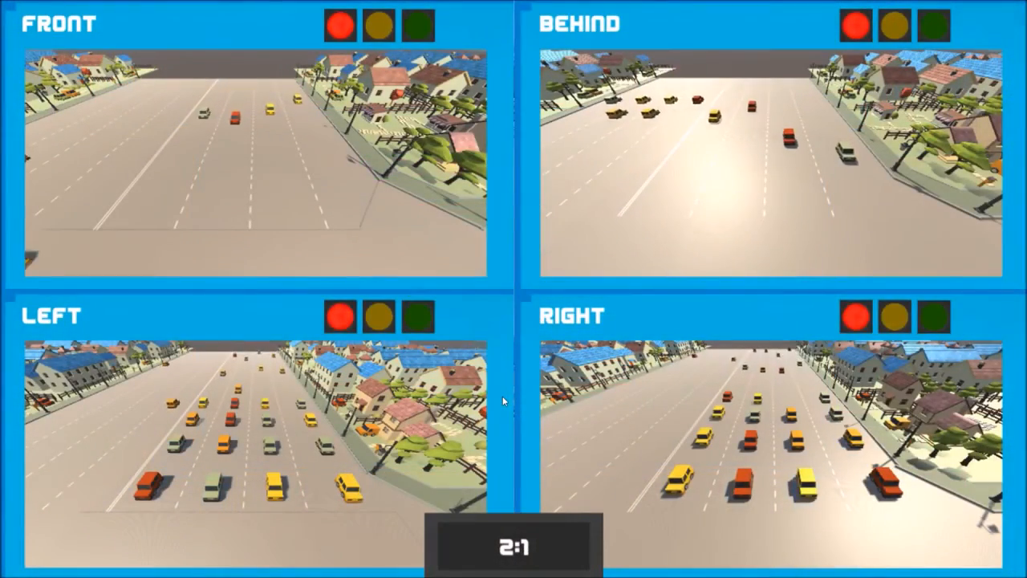